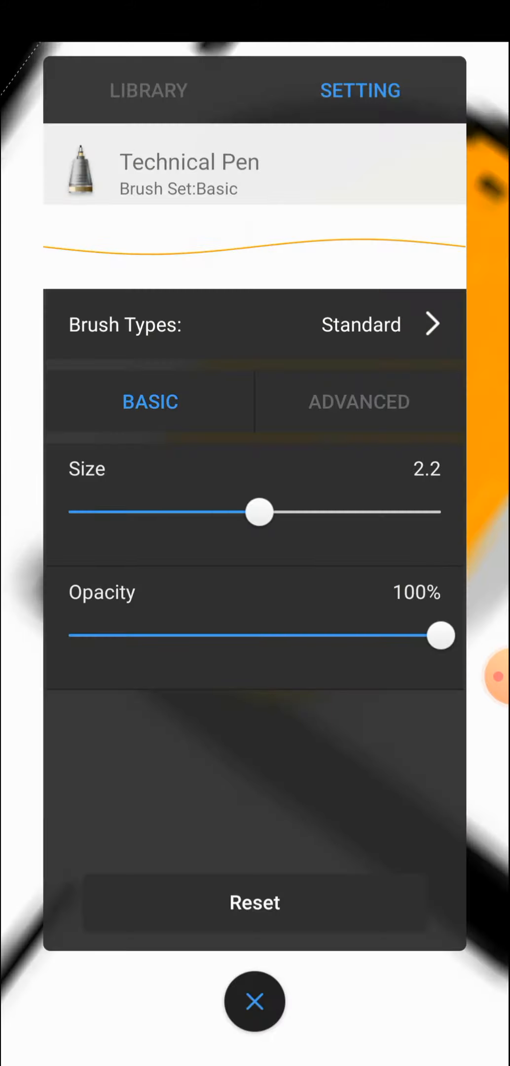
Step: Turn off symmetry, paint the left character's eyes purple, and pick Copic YR61
left_click(255, 1001)
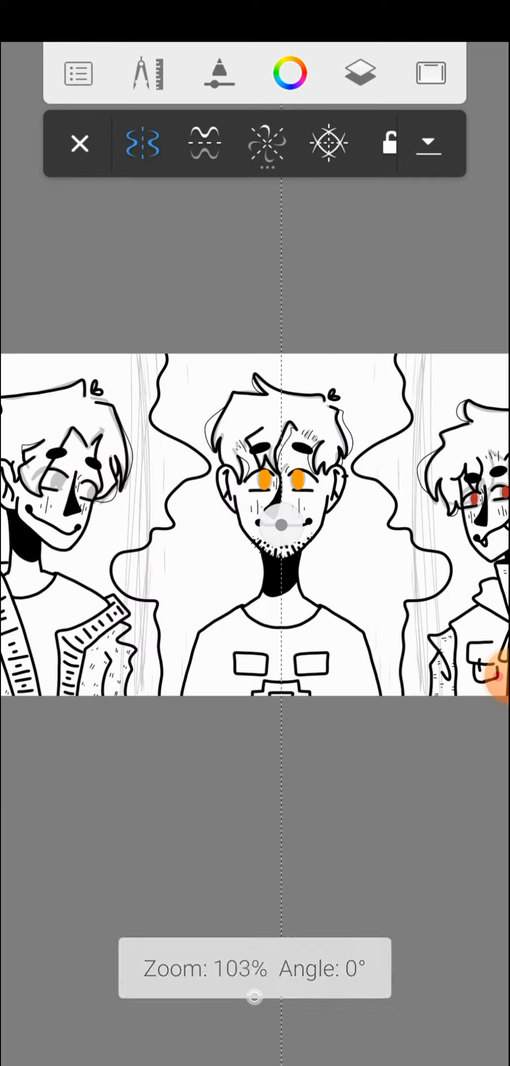
left_click(79, 142)
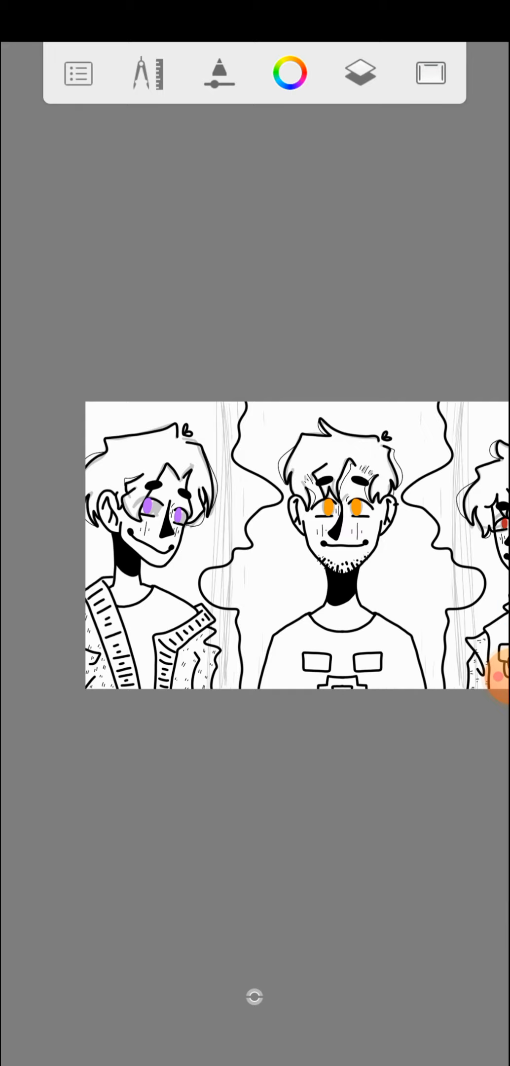
left_click(218, 73)
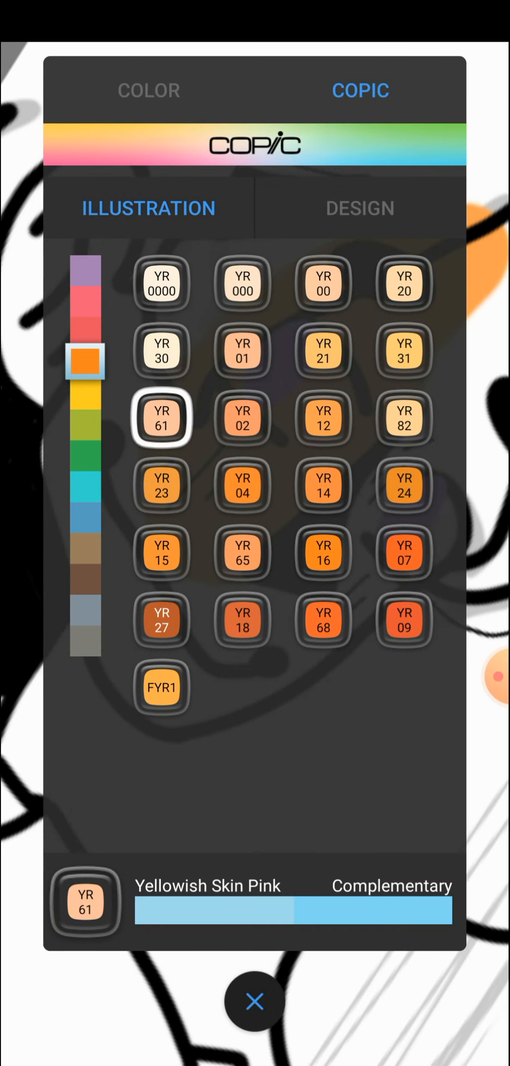
Step: Paint the left character's face, ears and neck orange, then set pale yellow H39 S100 L91
left_click(254, 1002)
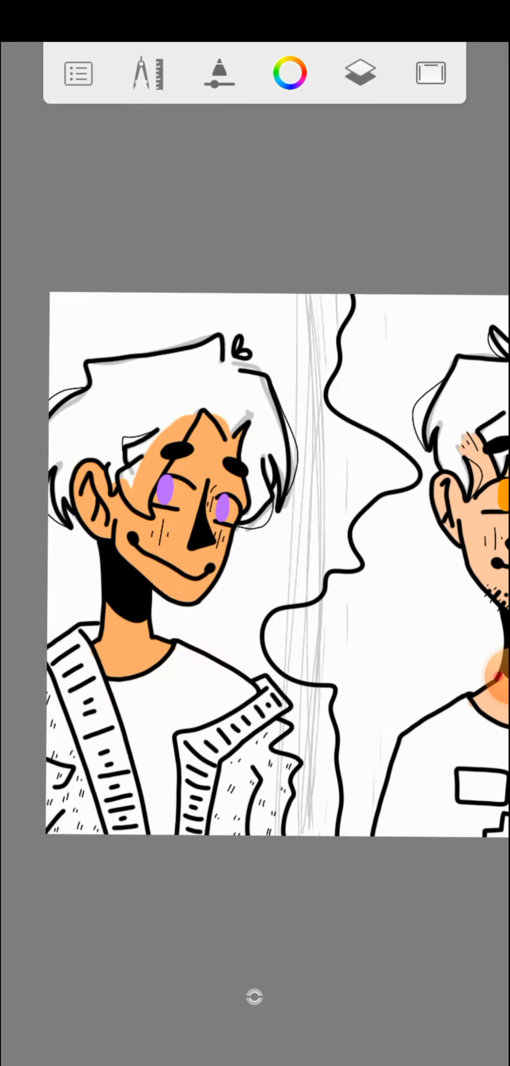
left_click(290, 72)
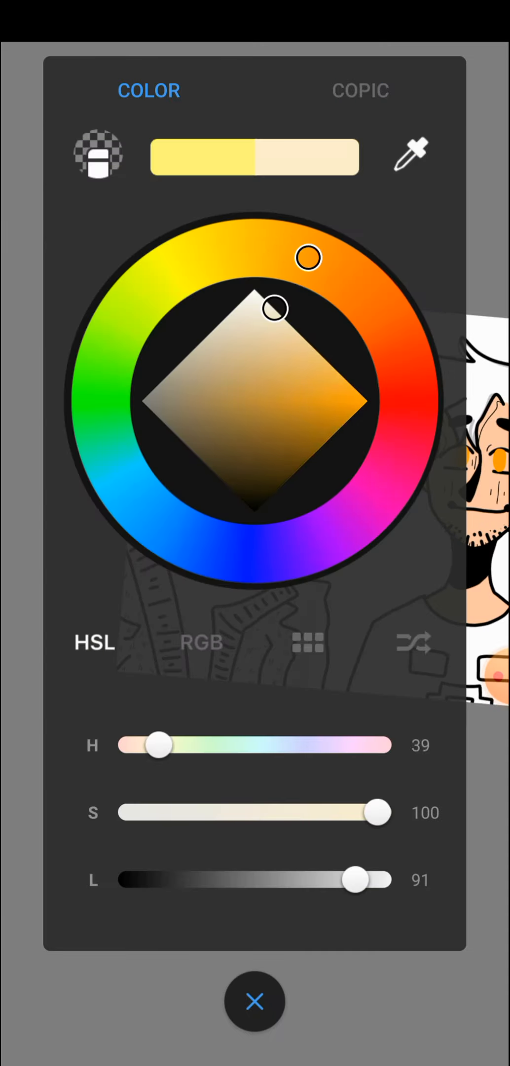
Step: Paint the left character's hair pale yellow and the right character's hair golden yellow
left_click(255, 1001)
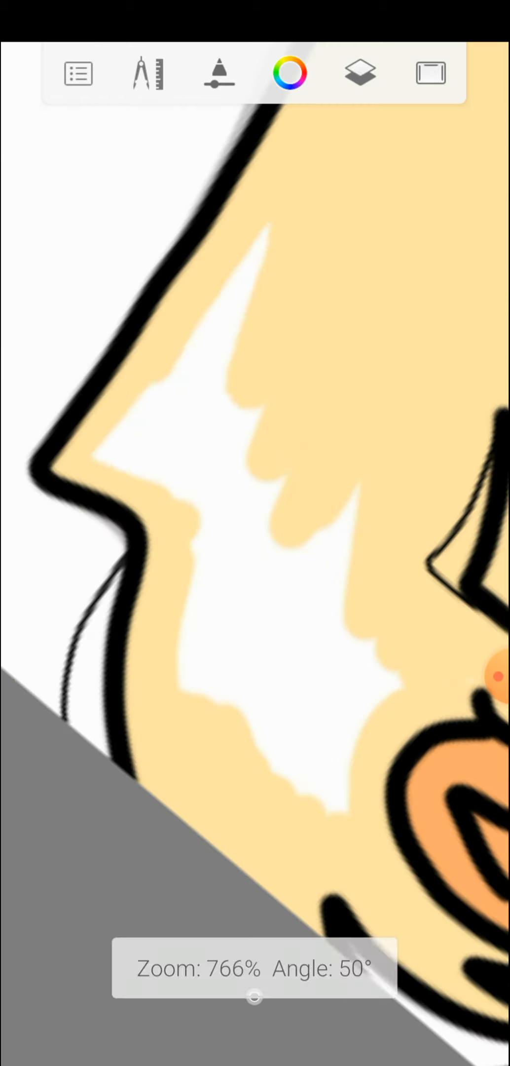
left_click(289, 73)
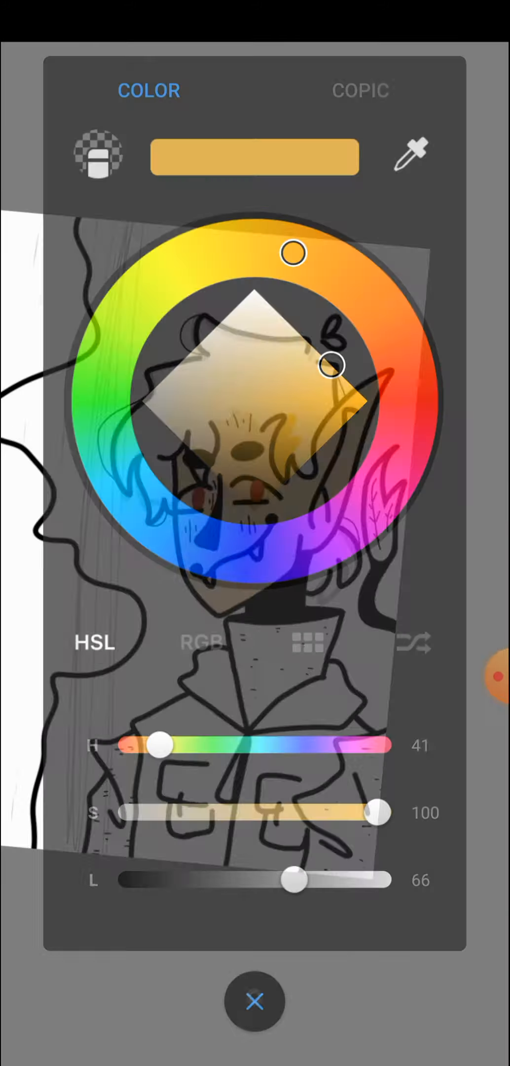
left_click(255, 1002)
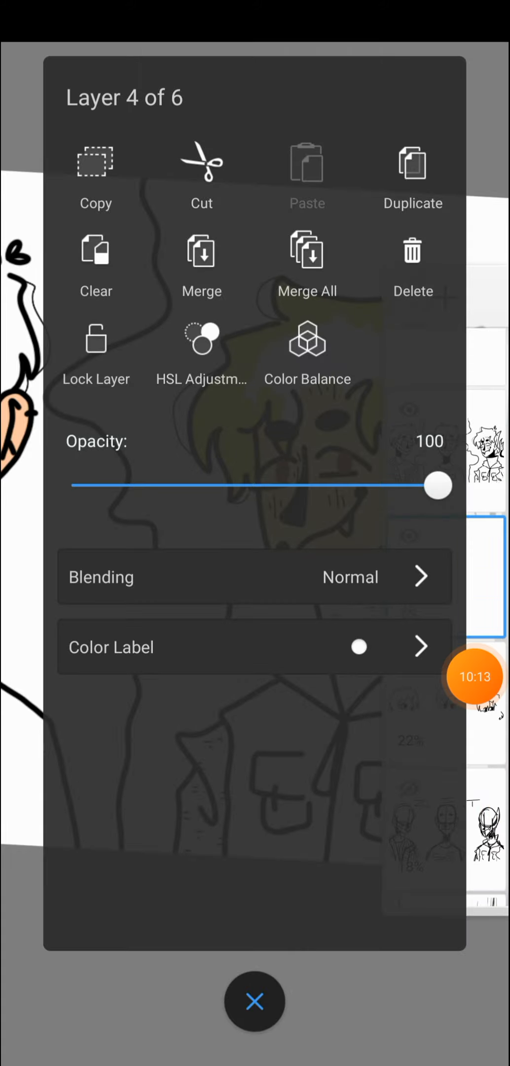
left_click(254, 1001)
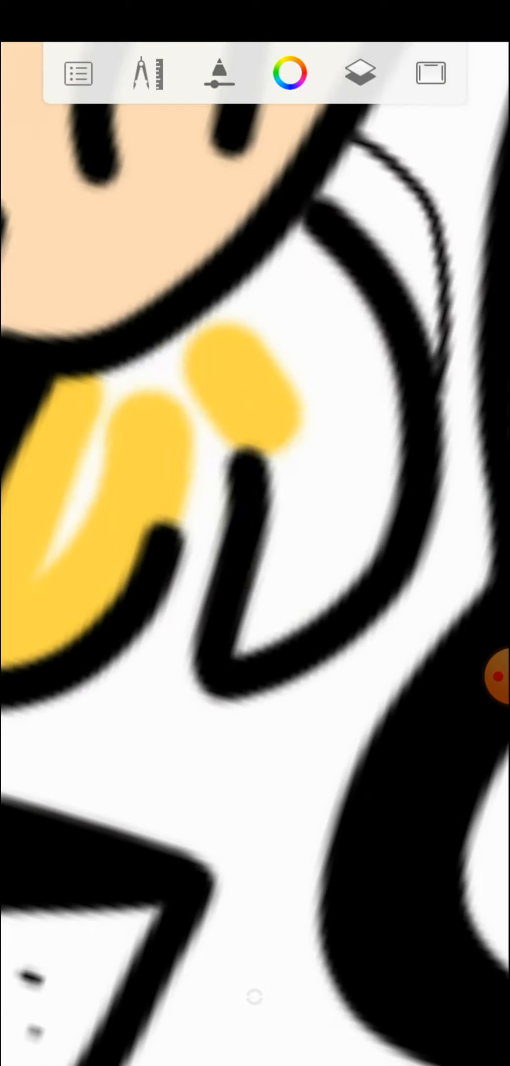
Step: Paint more hair in orange-yellow and bring up the Copic earth-tone browns
left_click(290, 72)
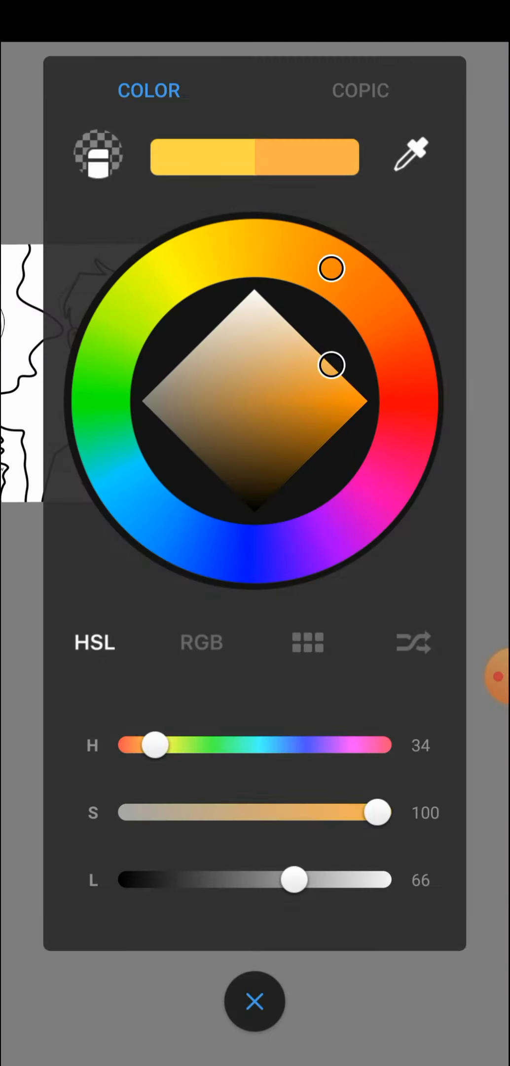
left_click(254, 1001)
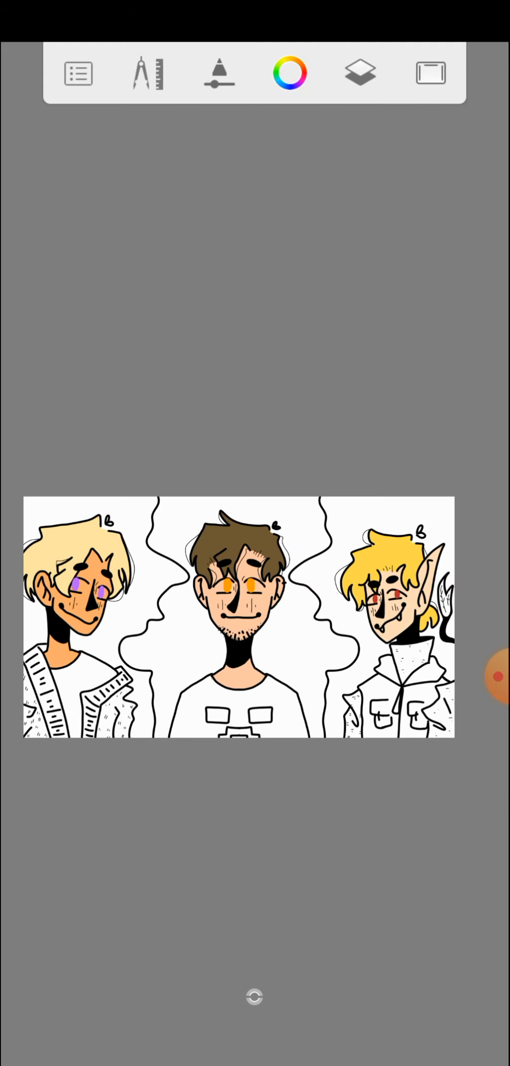
left_click(289, 72)
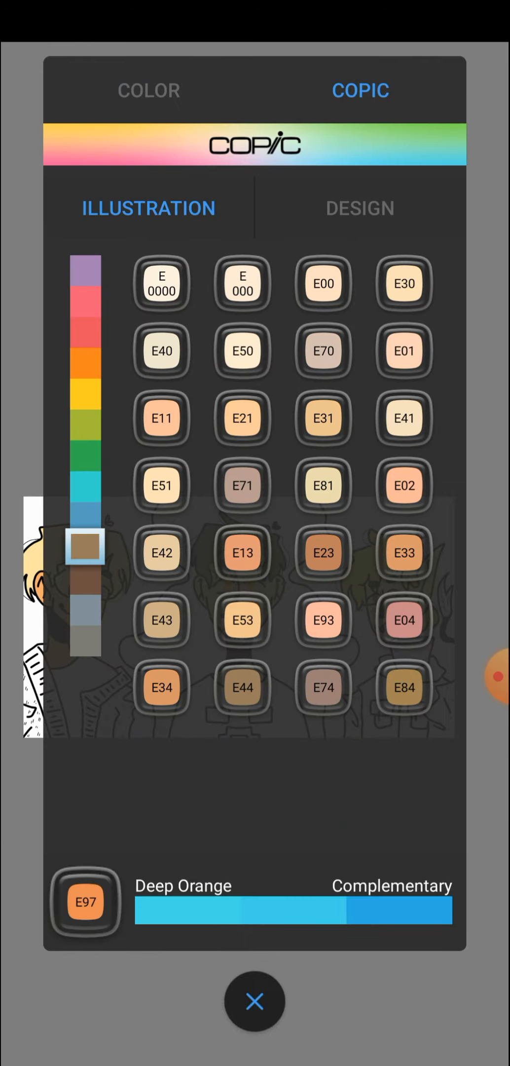
Step: Paint the left character's jacket tan and his shirt cream with Copic E0000
left_click(254, 1000)
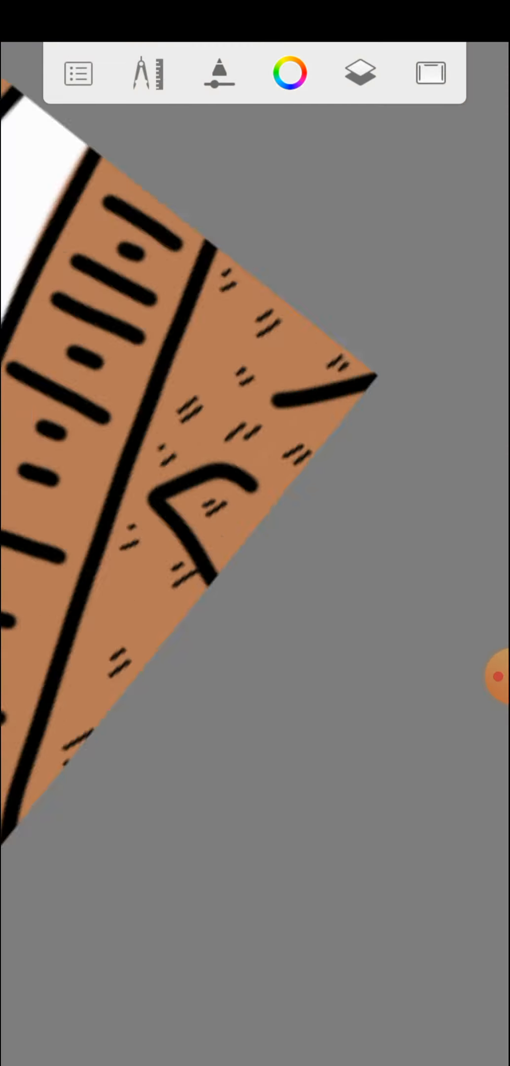
left_click(291, 72)
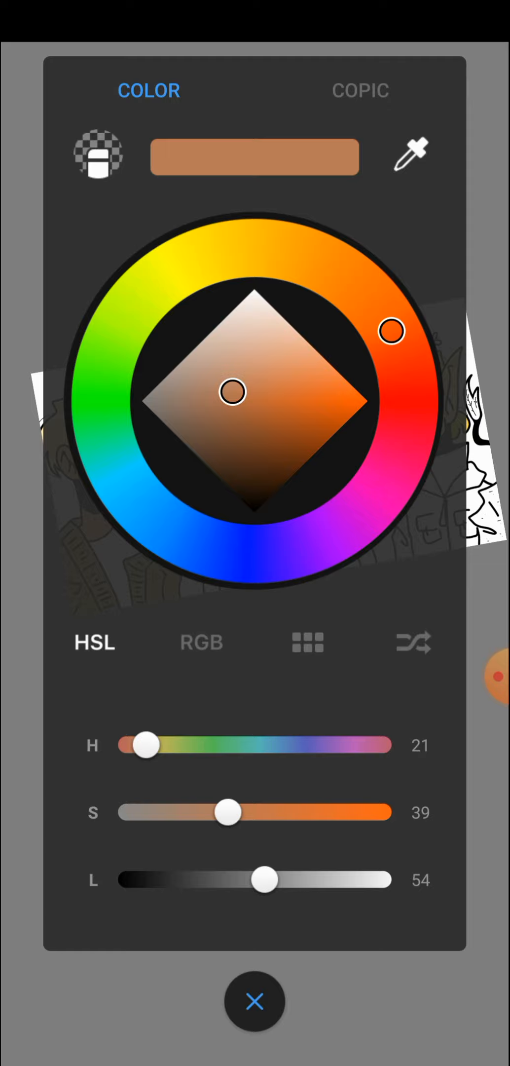
left_click(359, 90)
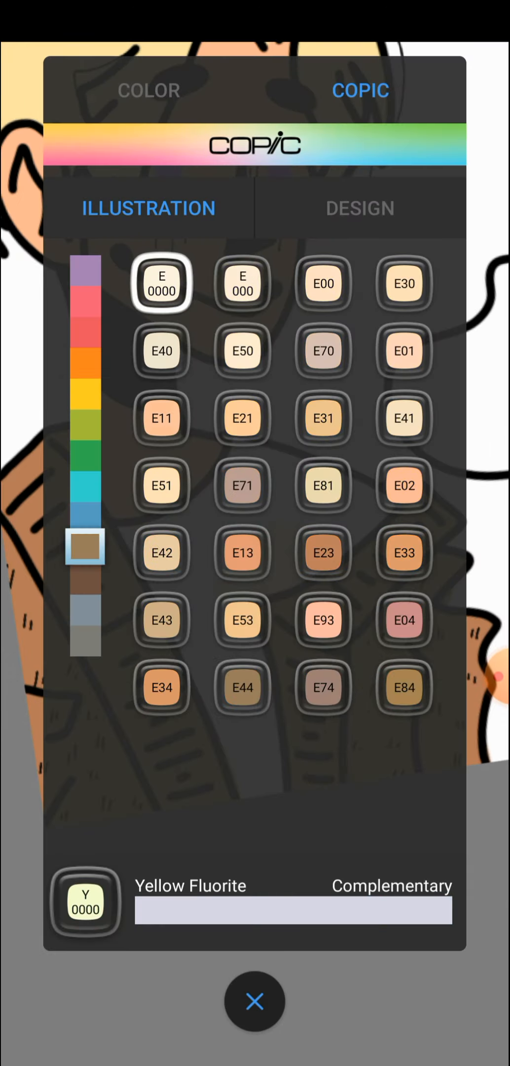
left_click(255, 1001)
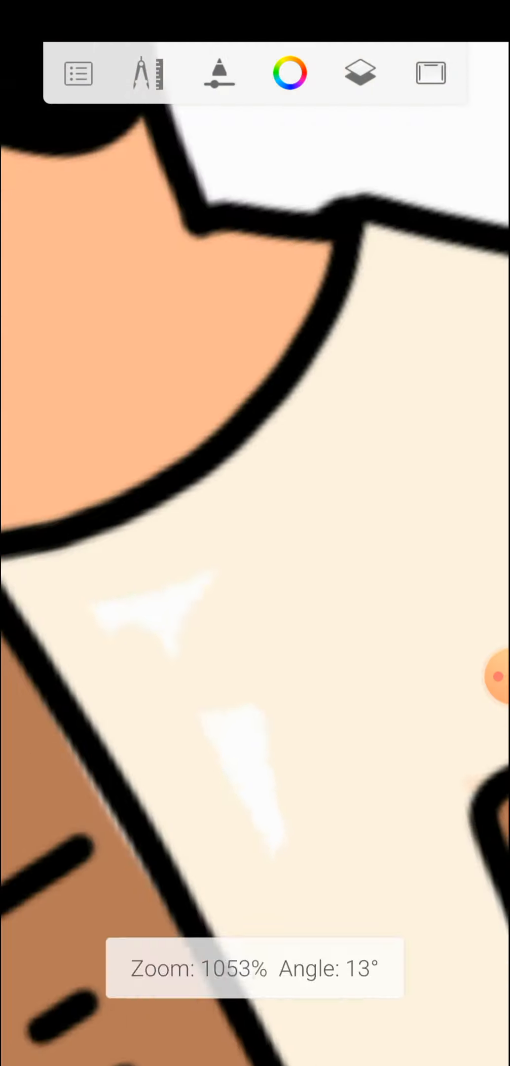
left_click(290, 72)
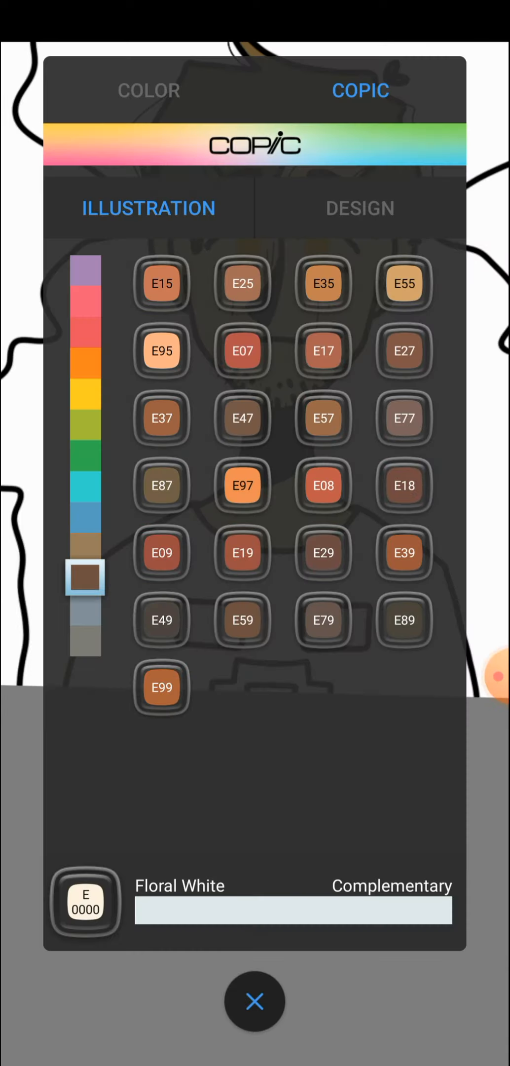
Step: Paint the right character's eyes red with pink highlights, fill the jacket rose, pick R22
left_click(254, 999)
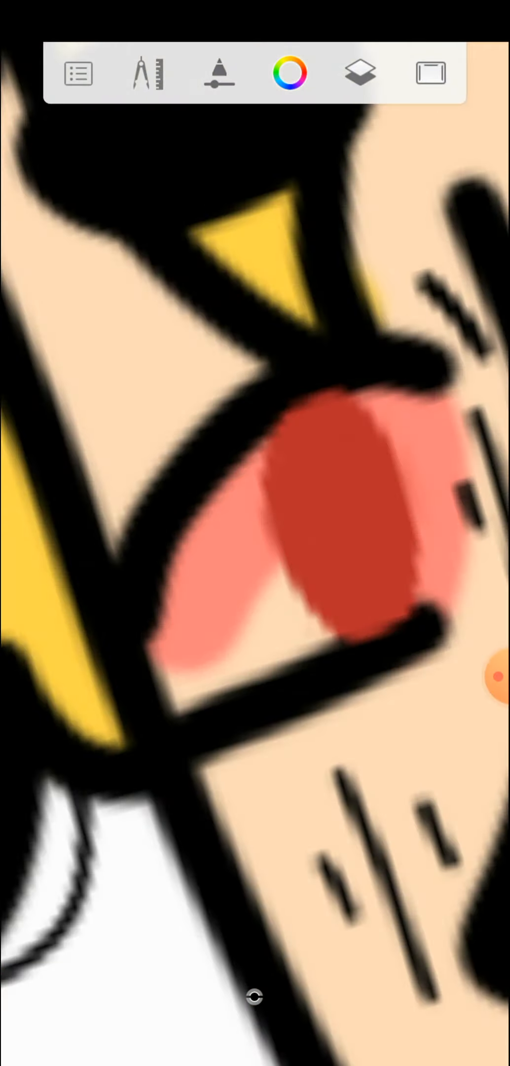
left_click(289, 72)
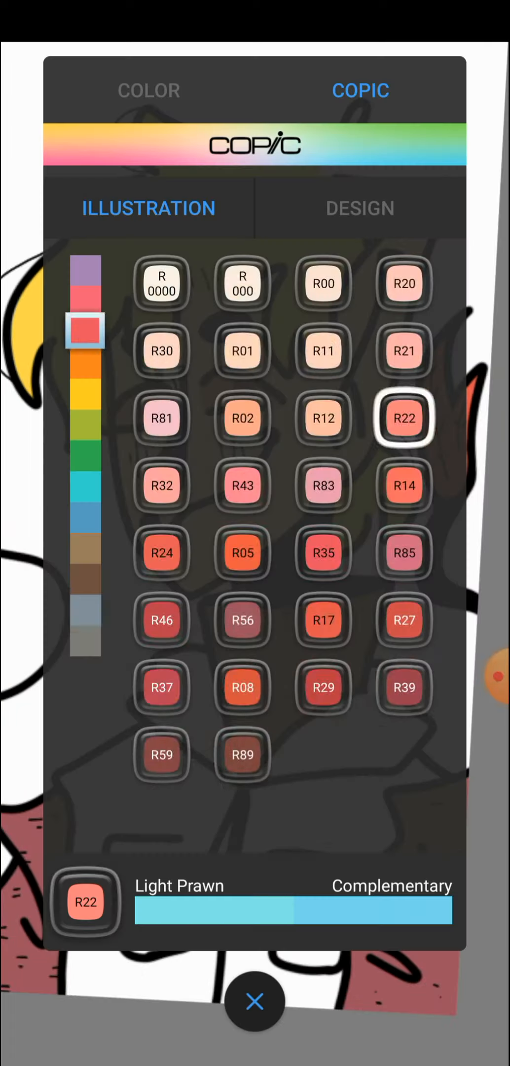
Step: Fill dark clothing areas with Copic E89 Pecan, then a near-black at lightness 17
left_click(255, 1001)
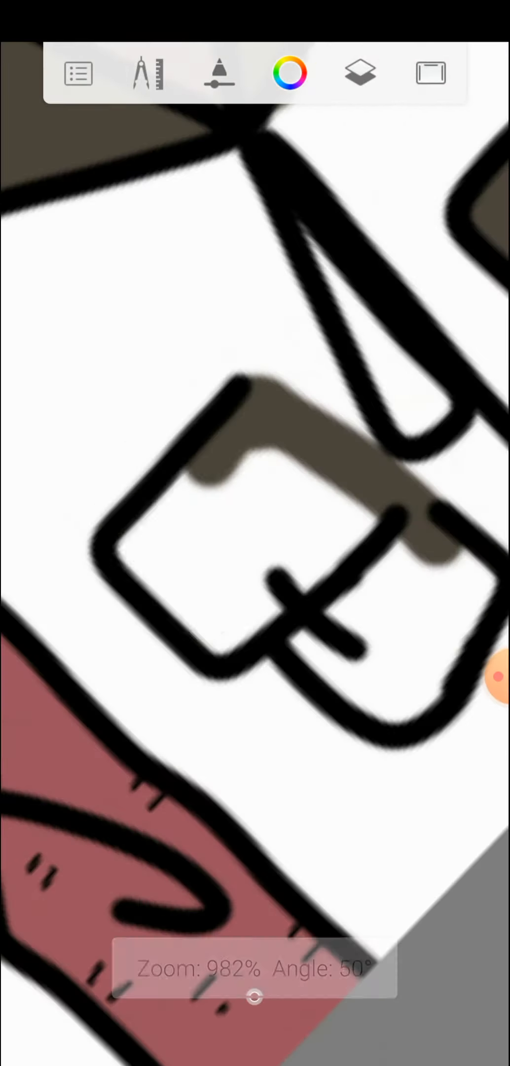
left_click(290, 73)
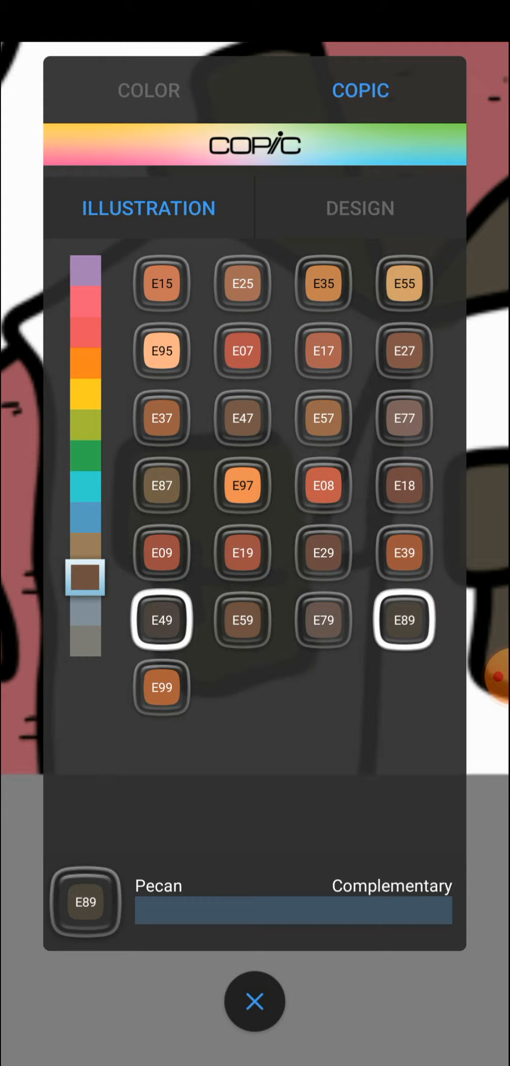
left_click(148, 90)
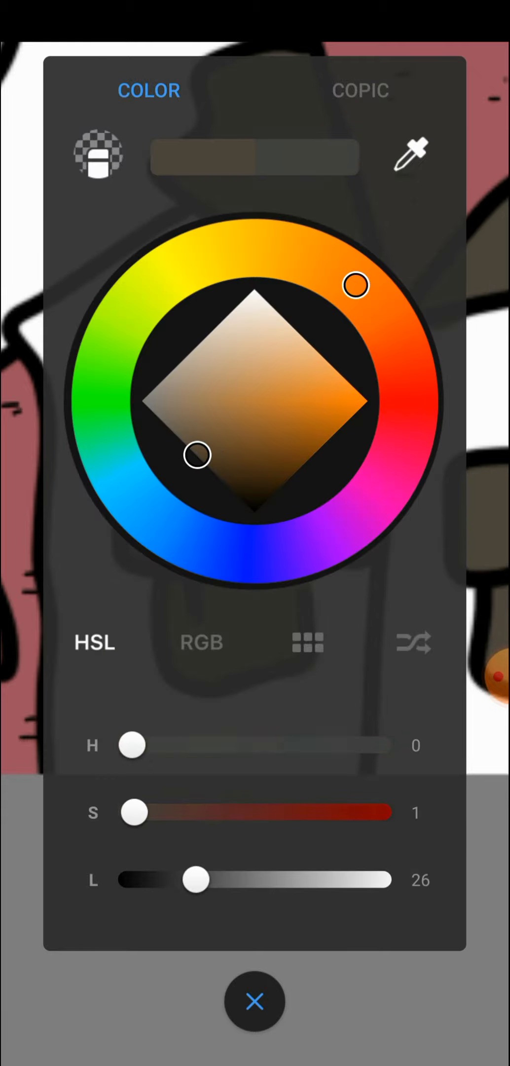
left_click_drag(197, 455, 216, 448)
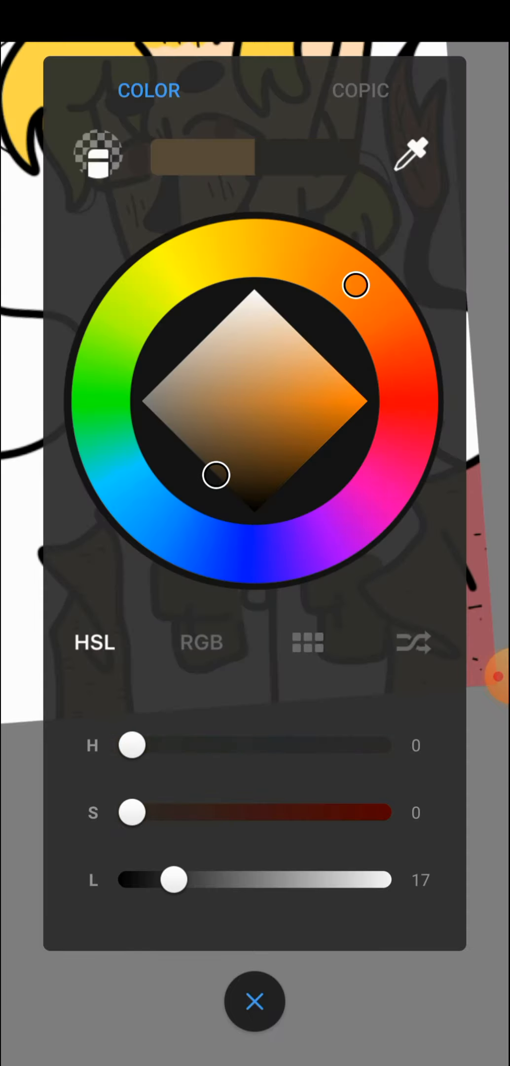
left_click(254, 1001)
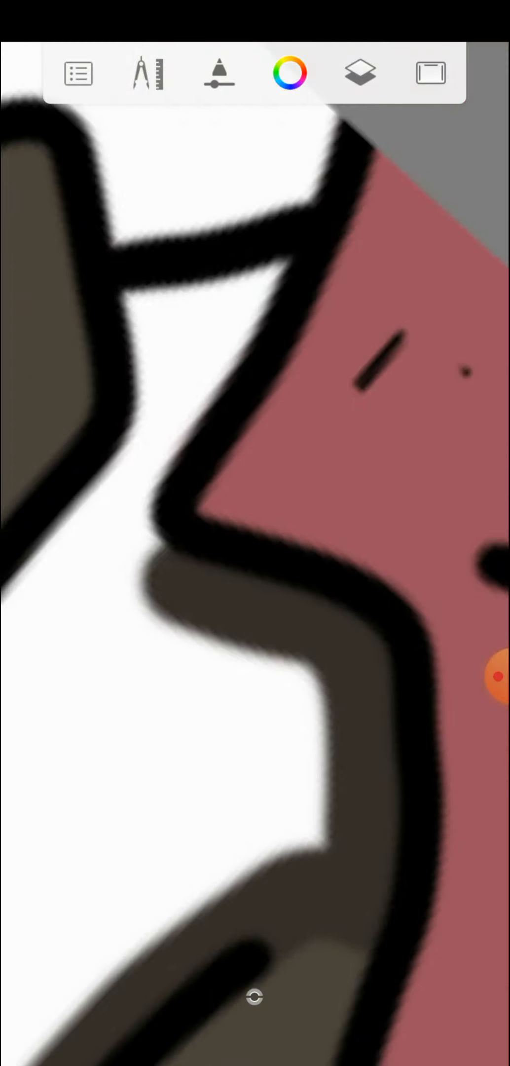